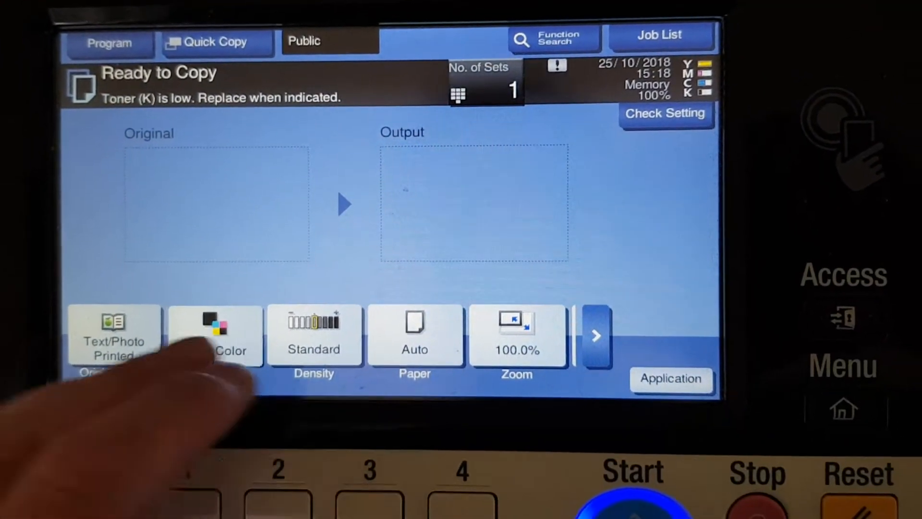
- Choose Full Color, the A4 paper tray and the 141.4% A4▶A3 enlargement zoom
{"action": "left_click", "coordinate": [215, 335]}
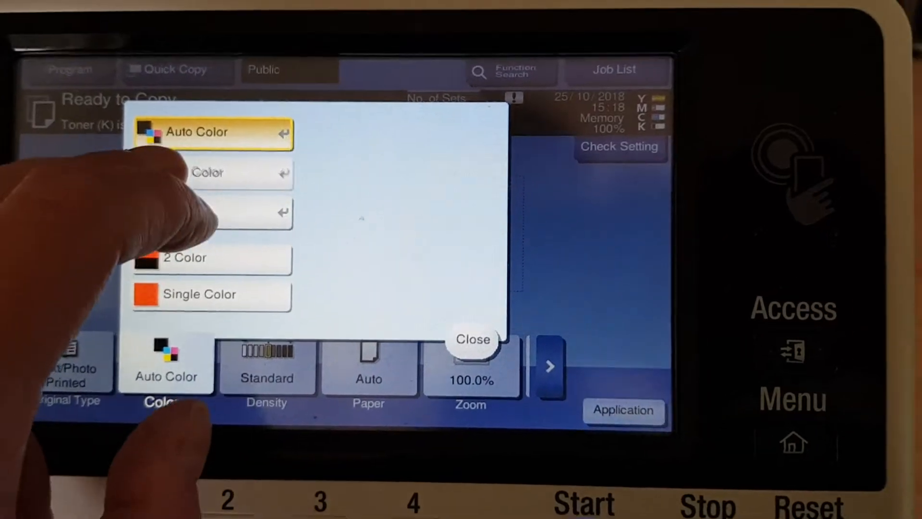
{"action": "left_click", "coordinate": [472, 339]}
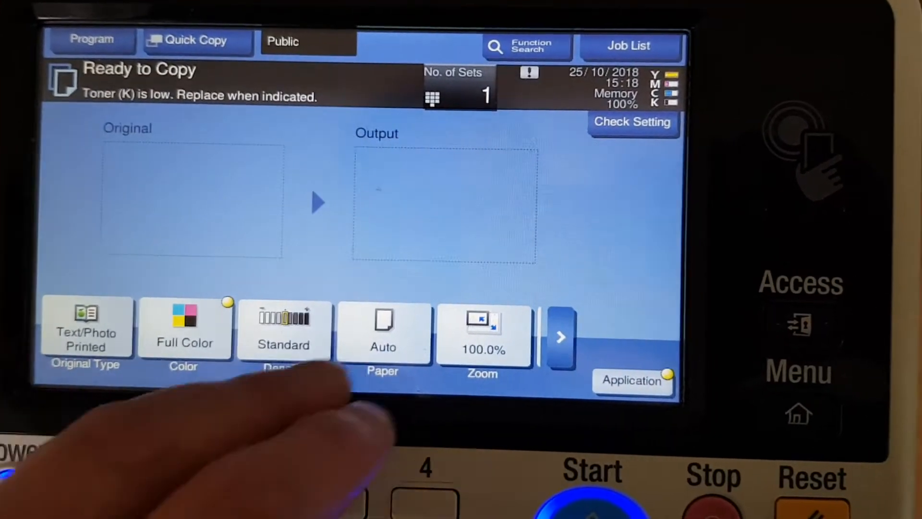
{"action": "left_click", "coordinate": [384, 335]}
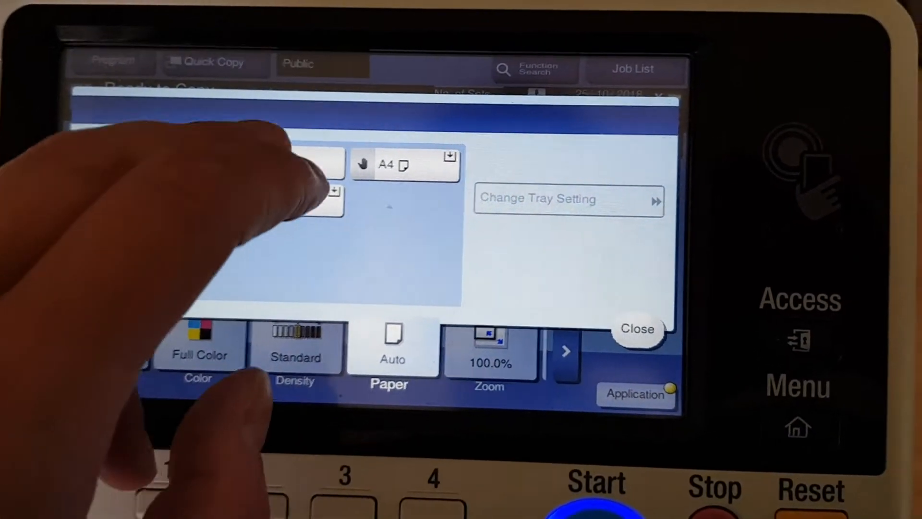
{"action": "left_click", "coordinate": [638, 328]}
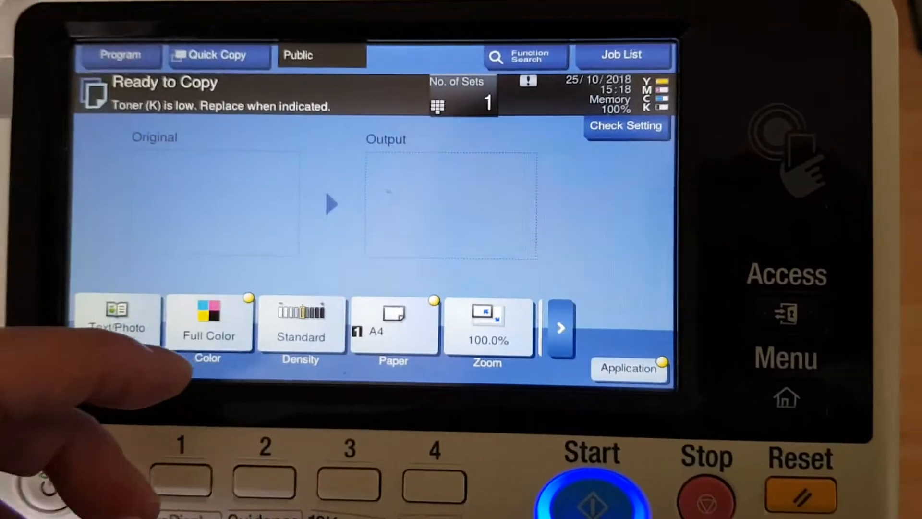
{"action": "left_click", "coordinate": [487, 326]}
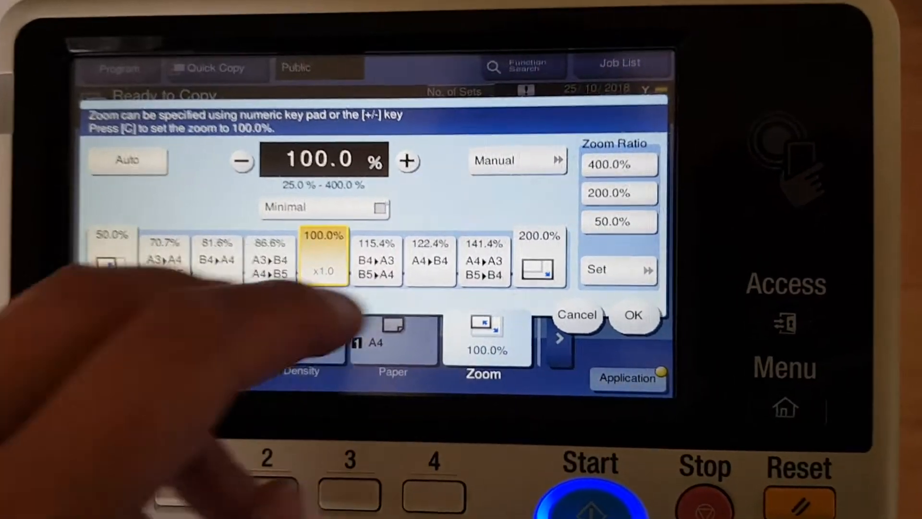
{"action": "left_click", "coordinate": [484, 261]}
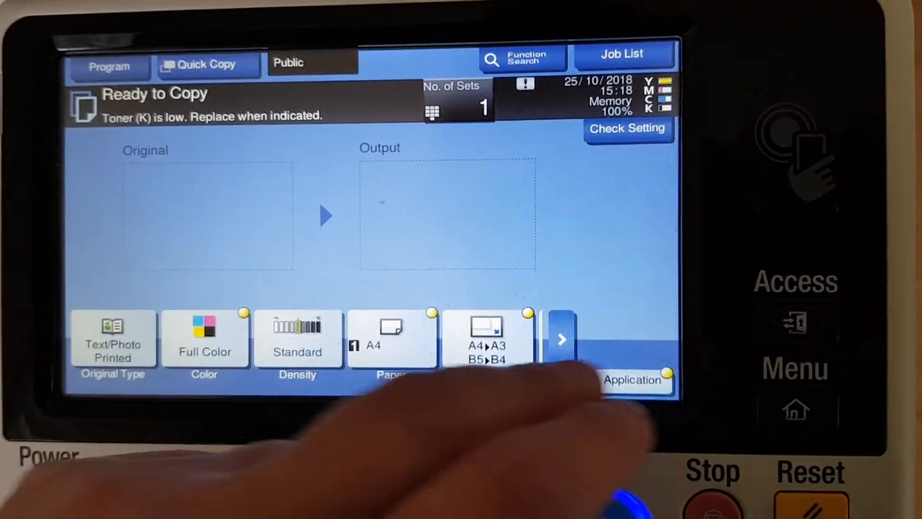
- In Application, raise the Color Balance levels under Color Adjust and confirm them
{"action": "left_click", "coordinate": [632, 380]}
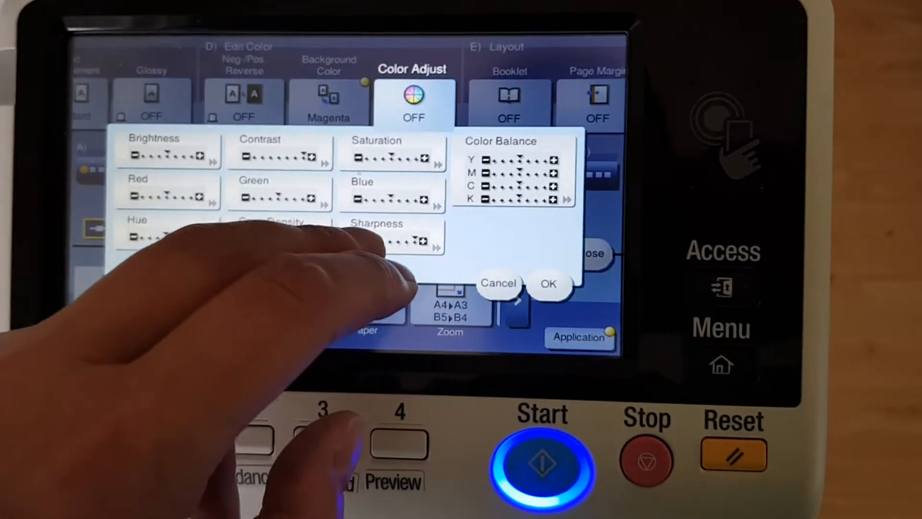
{"action": "left_click", "coordinate": [391, 155]}
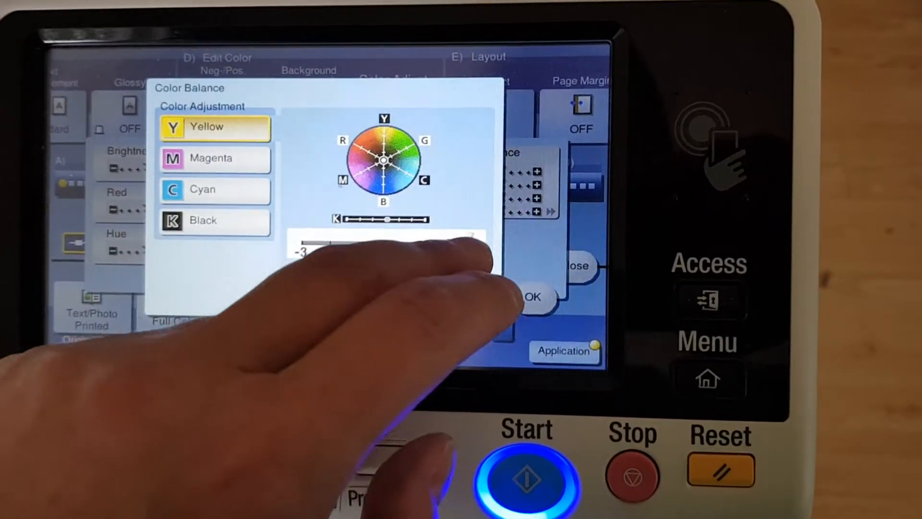
{"action": "left_click", "coordinate": [217, 148]}
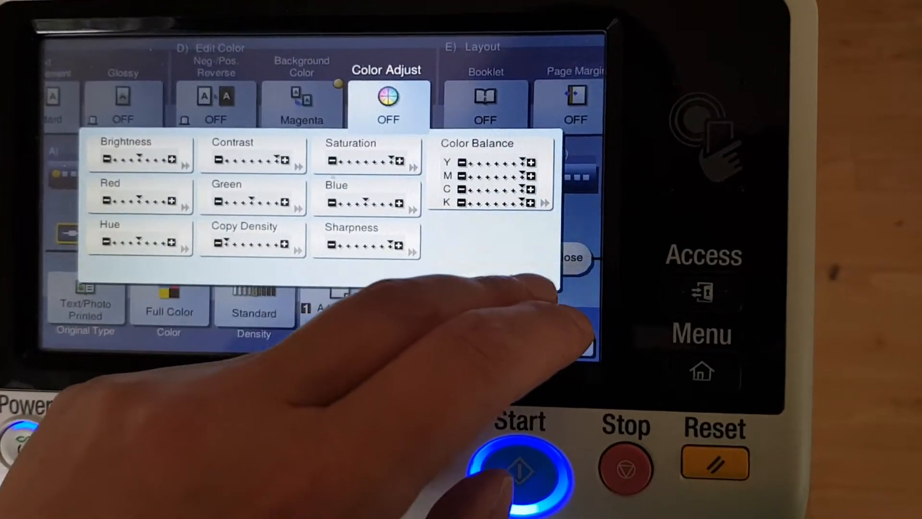
{"action": "left_click", "coordinate": [570, 257]}
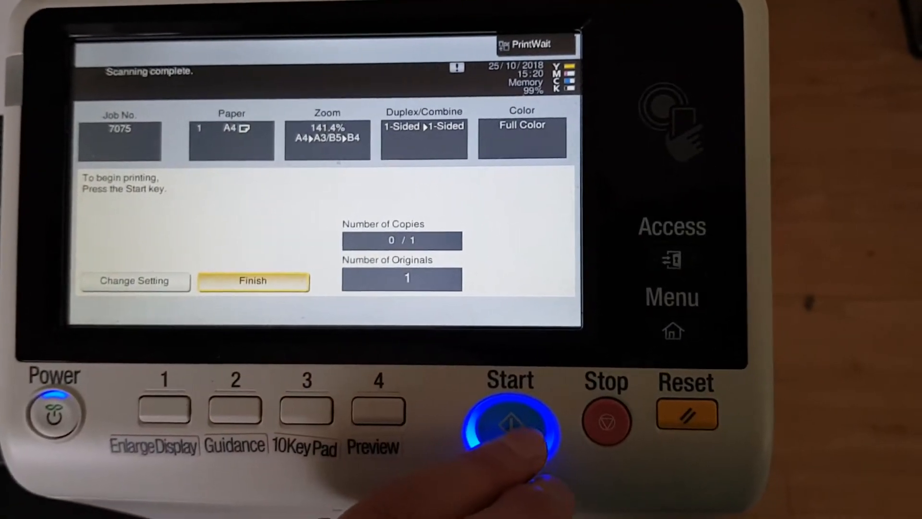
- Print the scanned copy job and return to the ready-to-copy screen
{"action": "left_click", "coordinate": [510, 421]}
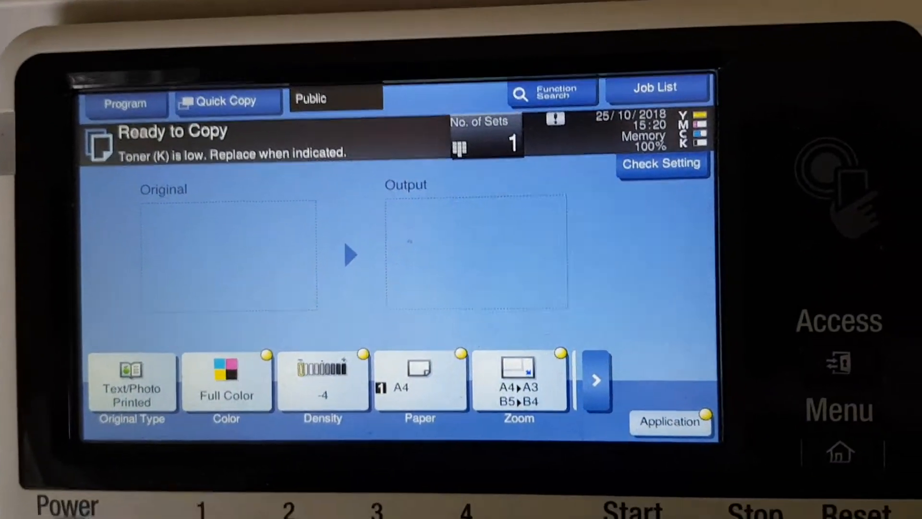
- Set Original Type to Copied Paper and switch Color Adjust on under Edit Color
{"action": "left_click", "coordinate": [131, 383]}
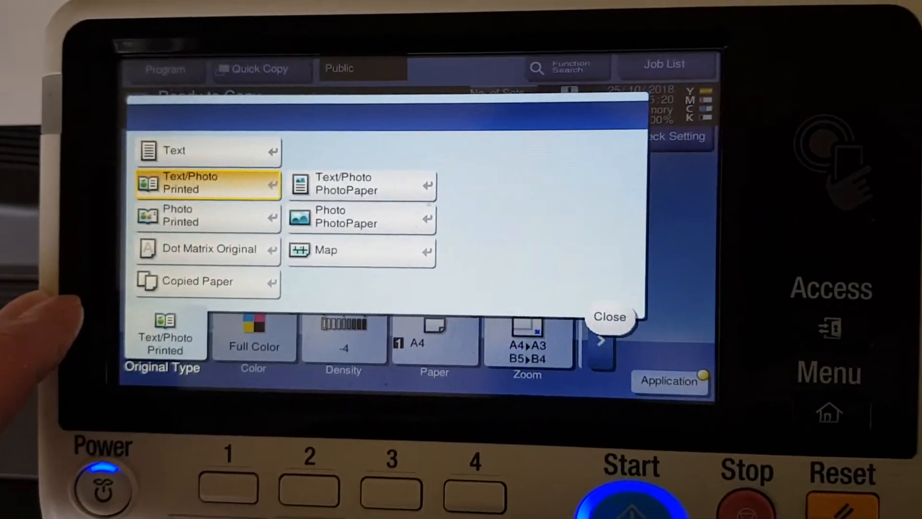
{"action": "left_click", "coordinate": [610, 316]}
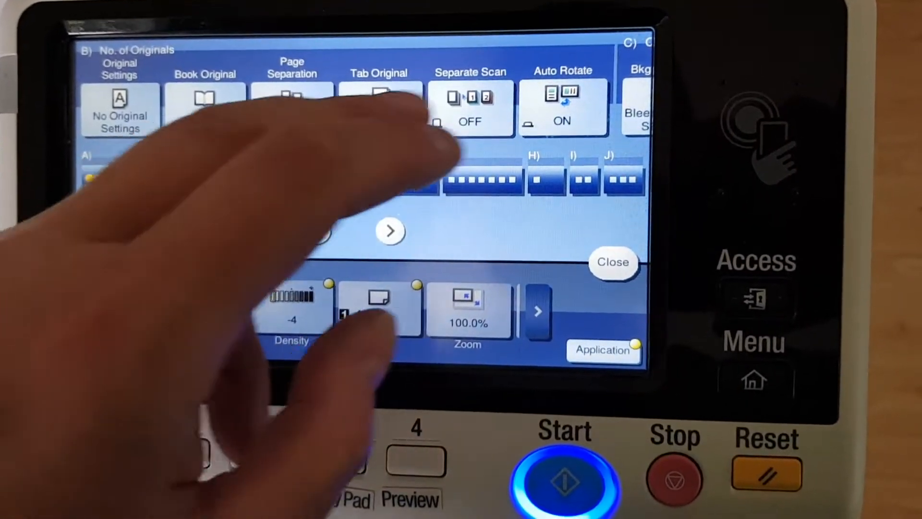
{"action": "left_click", "coordinate": [390, 230]}
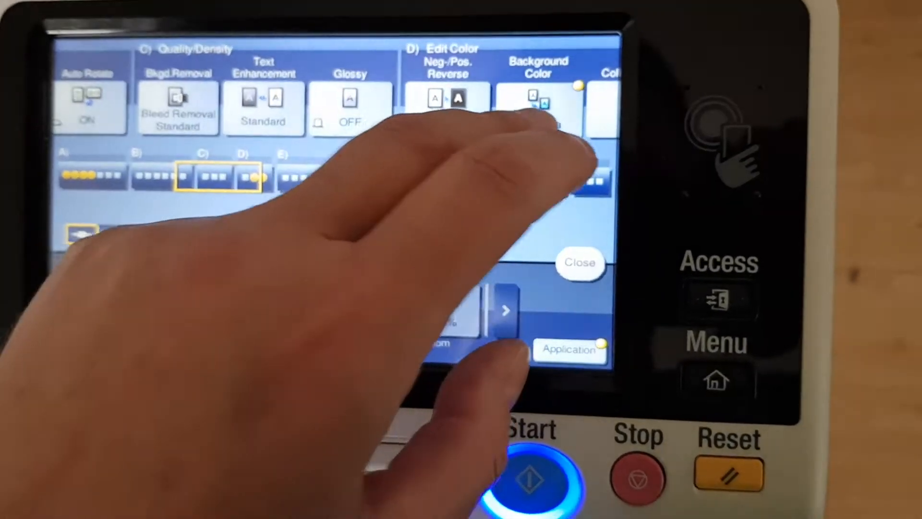
{"action": "left_click", "coordinate": [536, 106]}
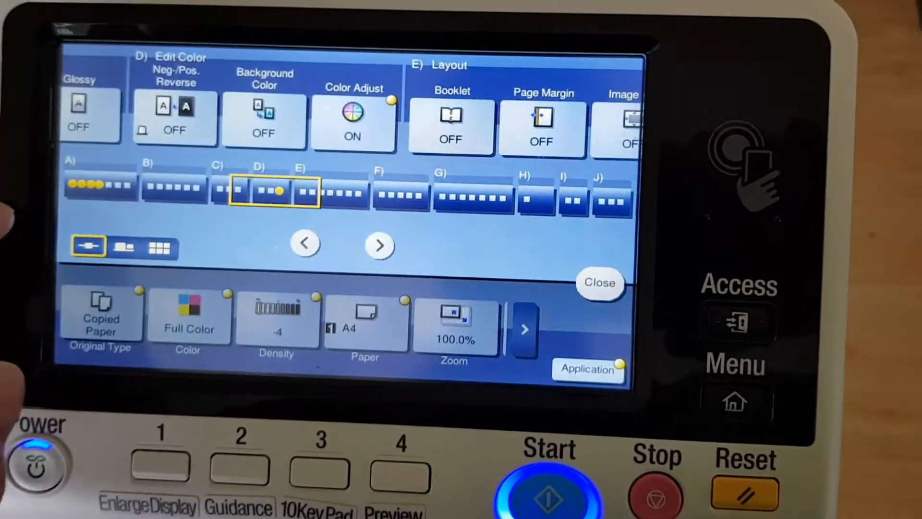
- Reset Copy Density to Standard in Color Adjust and confirm
{"action": "left_click", "coordinate": [353, 124]}
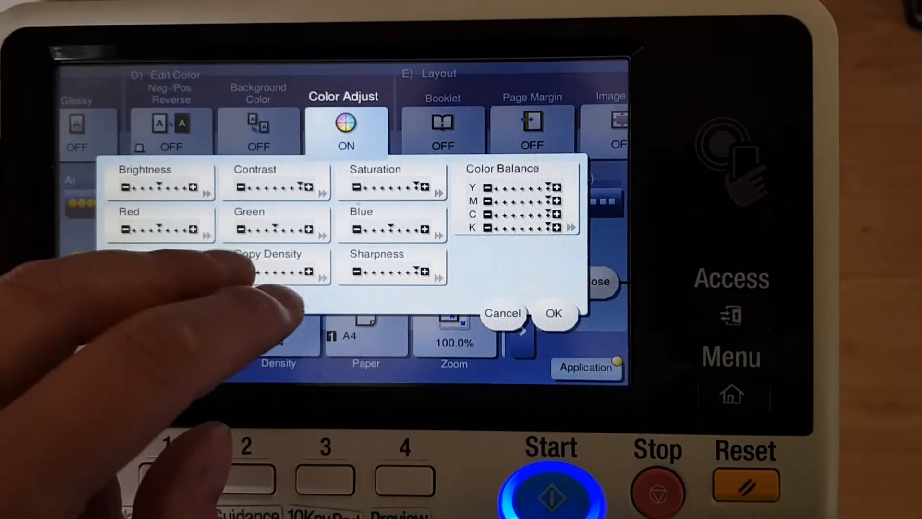
{"action": "left_click", "coordinate": [277, 268]}
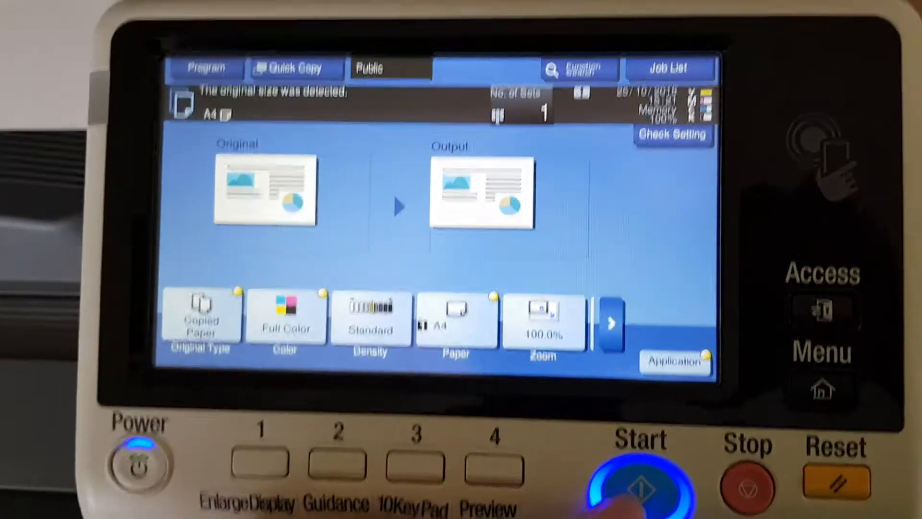
- Start the full-colour 100% A4 copy and finish scanning so it prints
{"action": "left_click", "coordinate": [640, 488]}
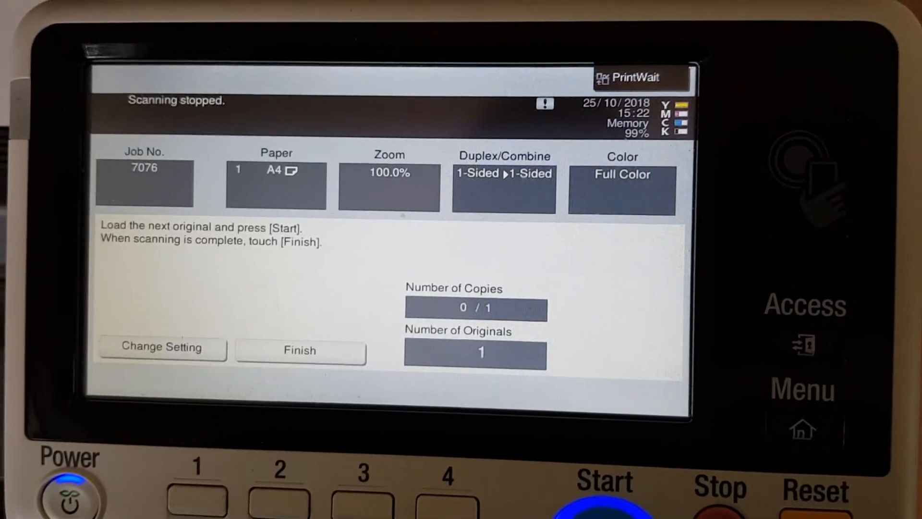
{"action": "left_click", "coordinate": [299, 351]}
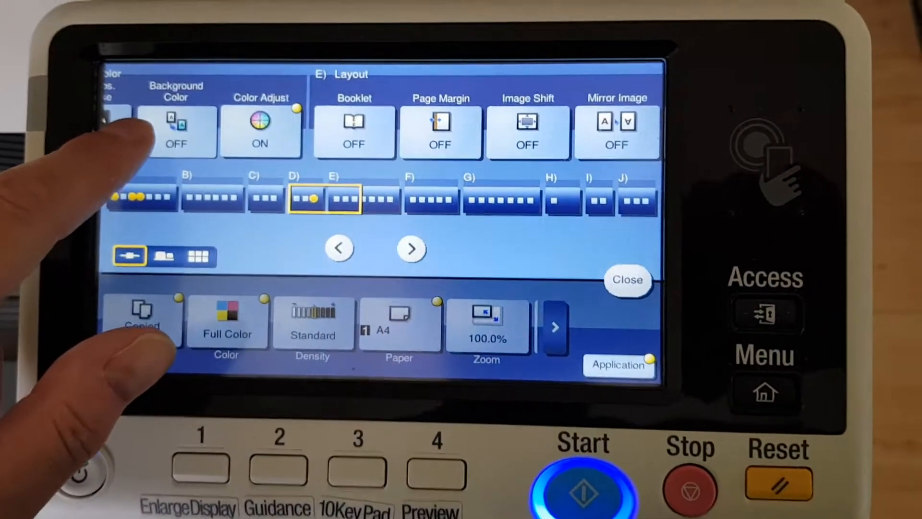
- Switch on Neg./Pos. Reverse, confirm Color Adjust and close back to the main copy screen
{"action": "left_click", "coordinate": [260, 129]}
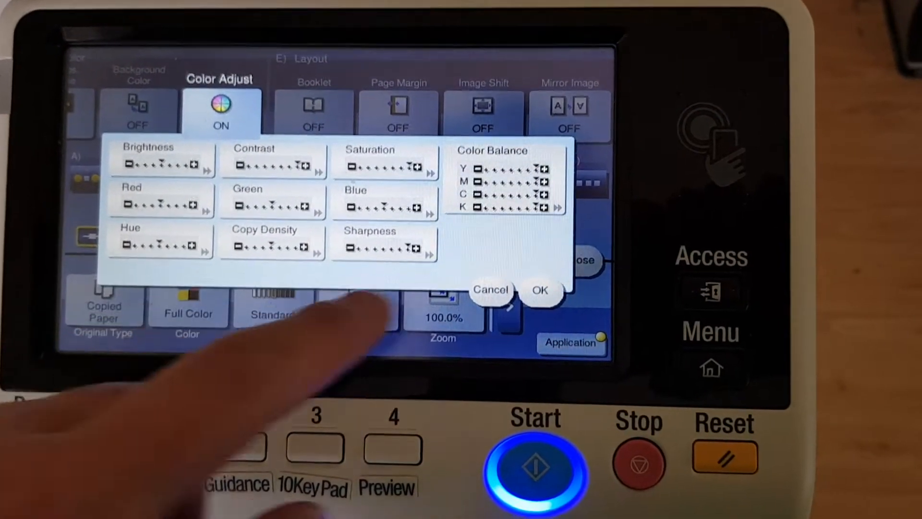
{"action": "left_click", "coordinate": [539, 290]}
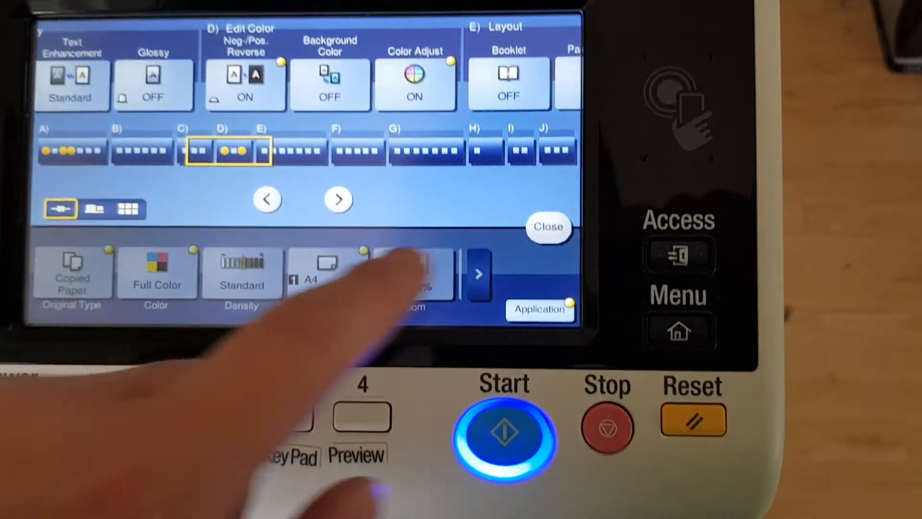
{"action": "left_click", "coordinate": [549, 226]}
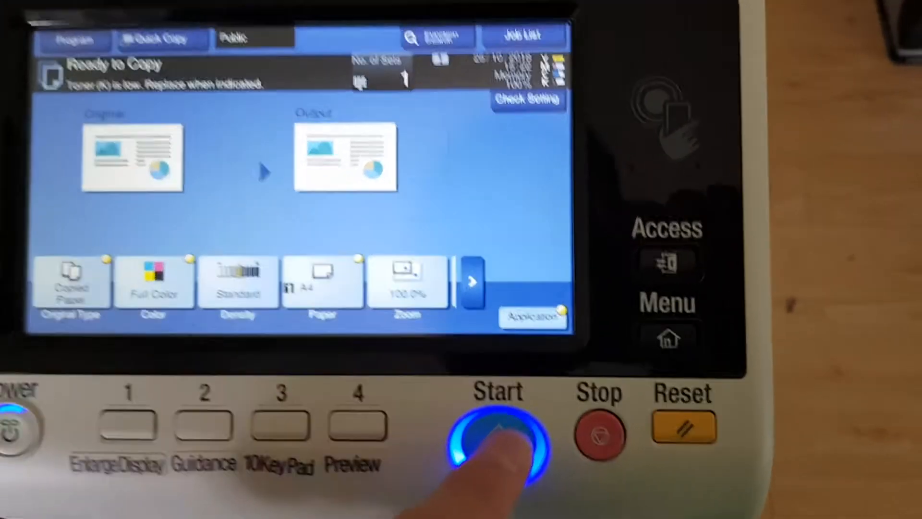
- Start the reversed full-colour copy, briefly revisit Color Adjust, and leave the extra settings
{"action": "left_click", "coordinate": [497, 427]}
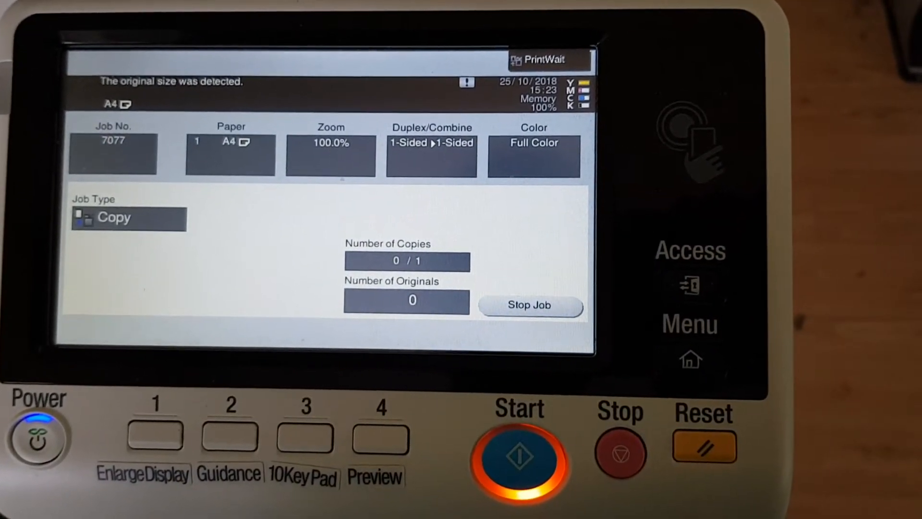
{"action": "left_click", "coordinate": [518, 458]}
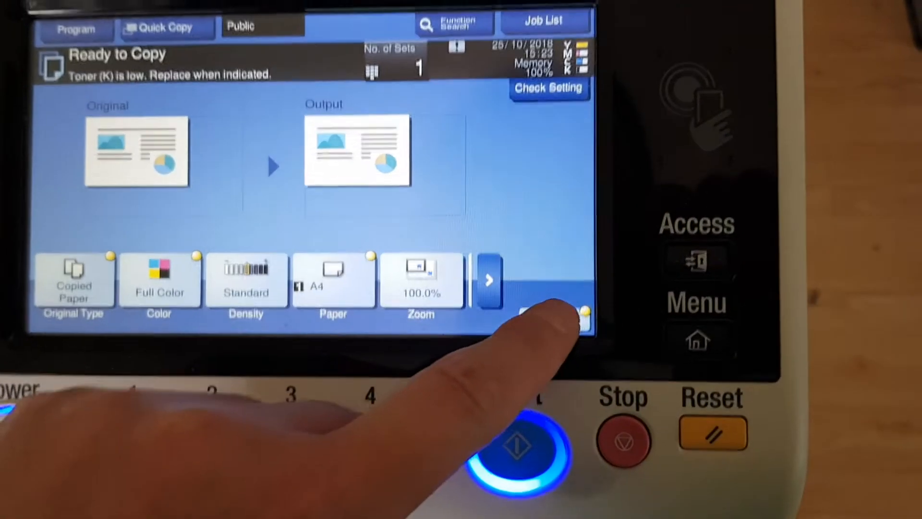
{"action": "left_click", "coordinate": [488, 279]}
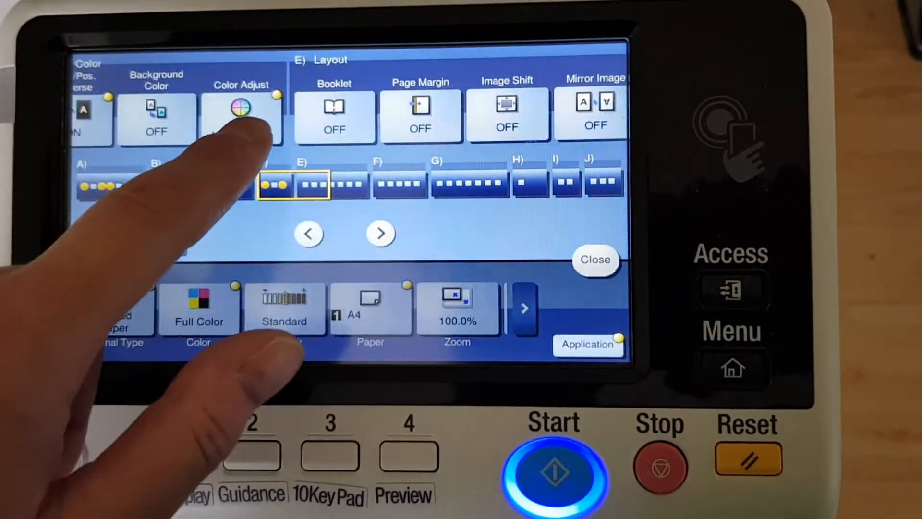
{"action": "left_click", "coordinate": [241, 115]}
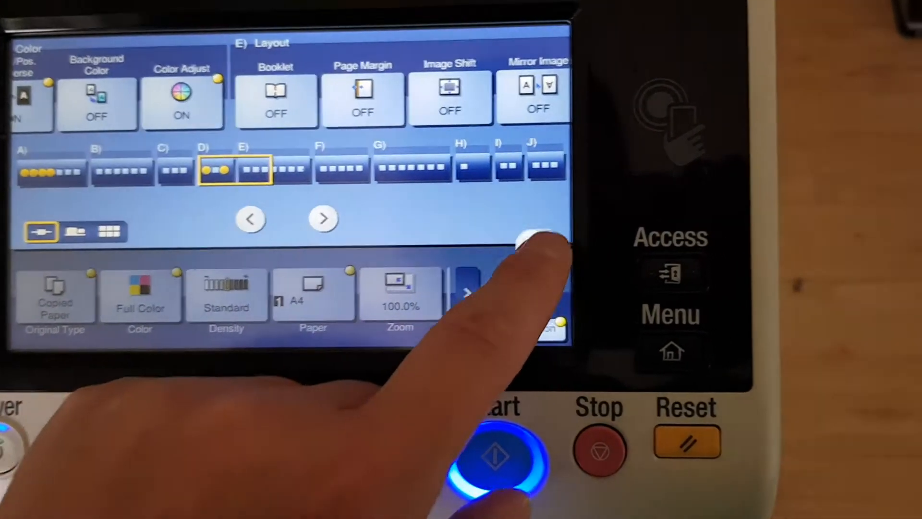
{"action": "left_click", "coordinate": [497, 455]}
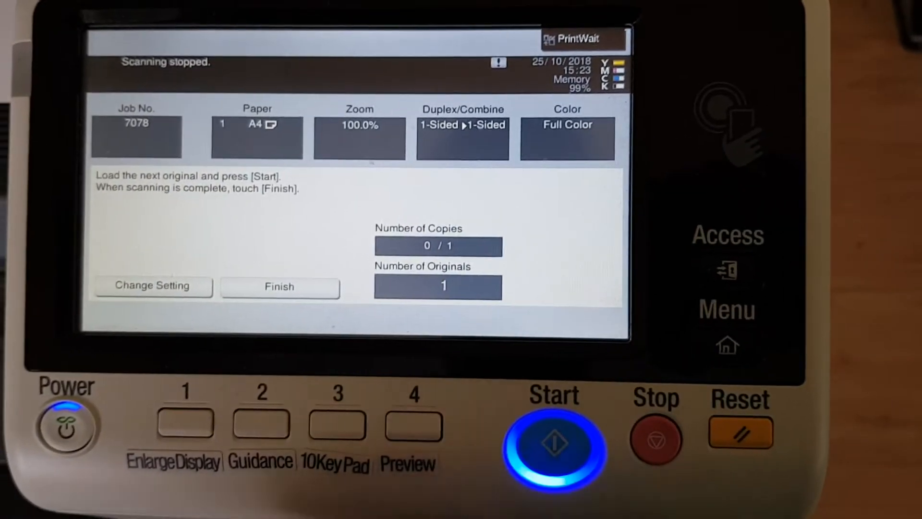
- Return from the waiting job to Change Setting and reopen Application with density +4
{"action": "left_click", "coordinate": [553, 440]}
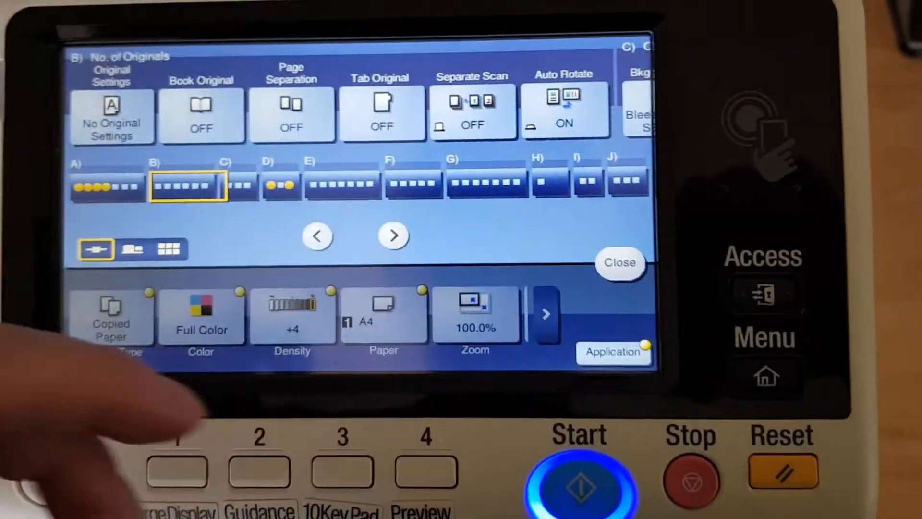
- Turn Background Color on set to Red under Edit Color, then close and start the copy
{"action": "left_click", "coordinate": [392, 236]}
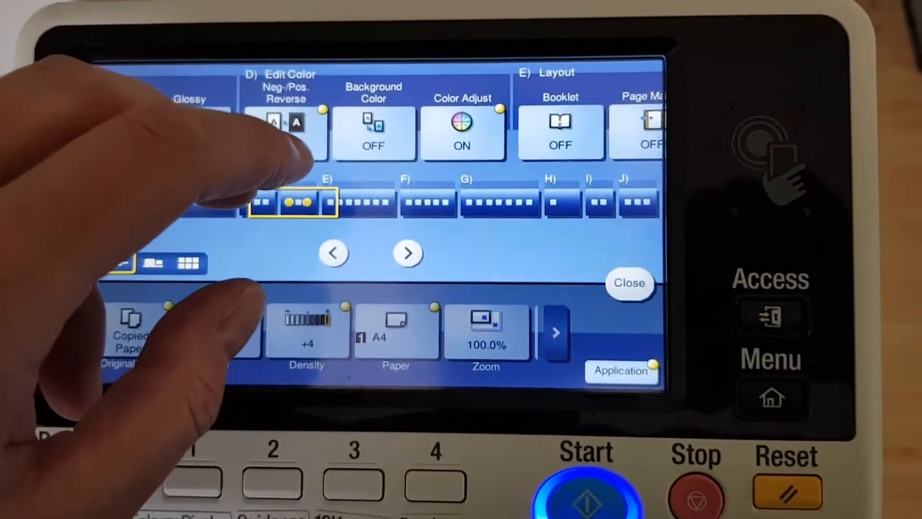
{"action": "left_click", "coordinate": [372, 134]}
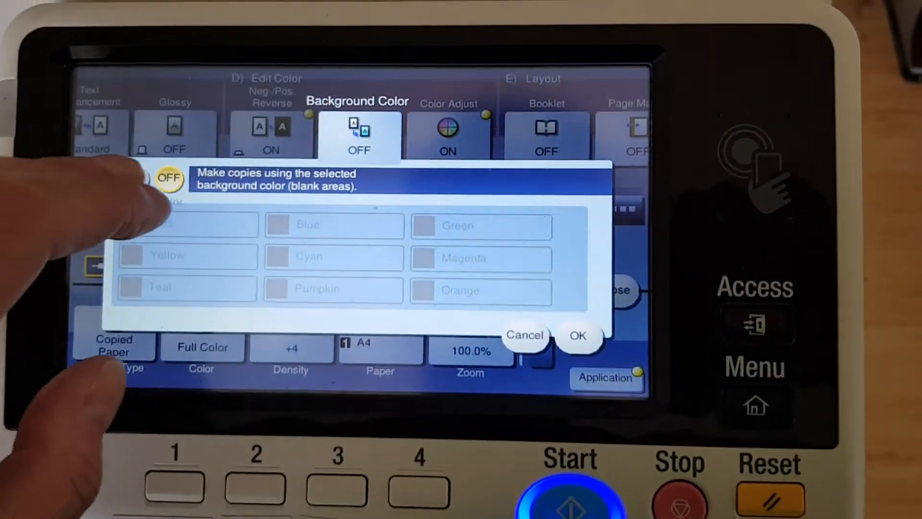
{"action": "left_click", "coordinate": [114, 182]}
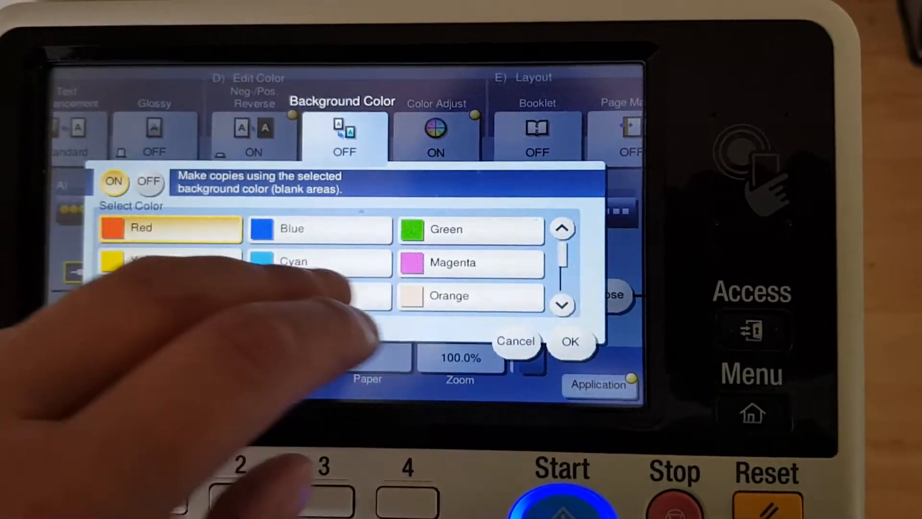
{"action": "left_click", "coordinate": [570, 342]}
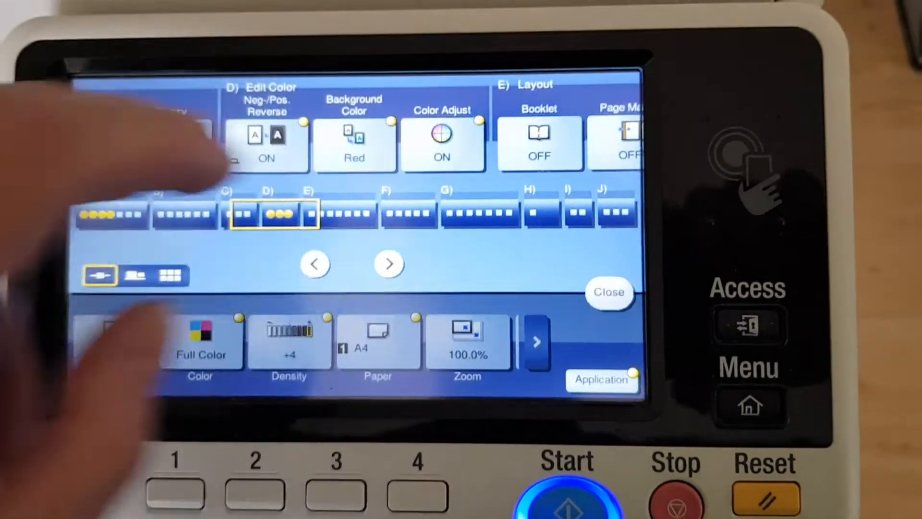
{"action": "left_click", "coordinate": [442, 145]}
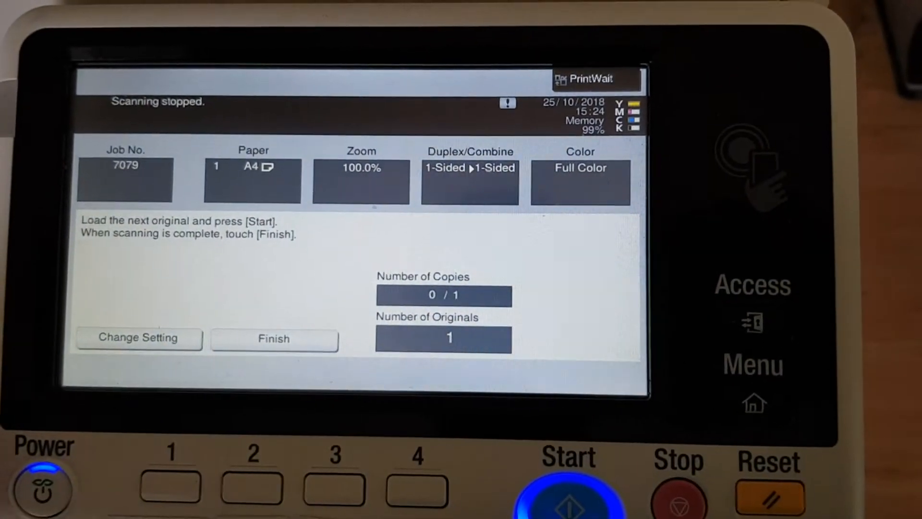
- Go back from the scanning-stopped screen to change the copy settings
{"action": "left_click", "coordinate": [274, 338]}
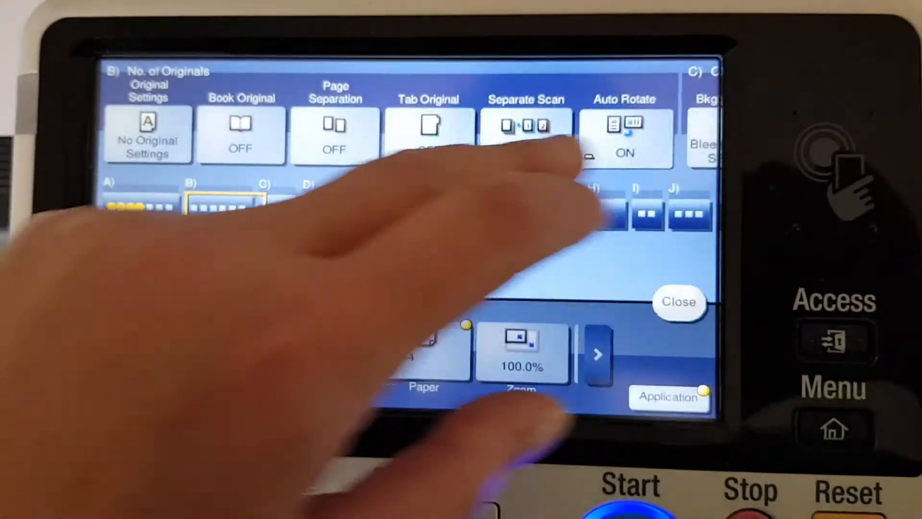
- Under Edit Color, set Neg./Pos. Reverse and Background Color to OFF instead of red
{"action": "left_click", "coordinate": [596, 353]}
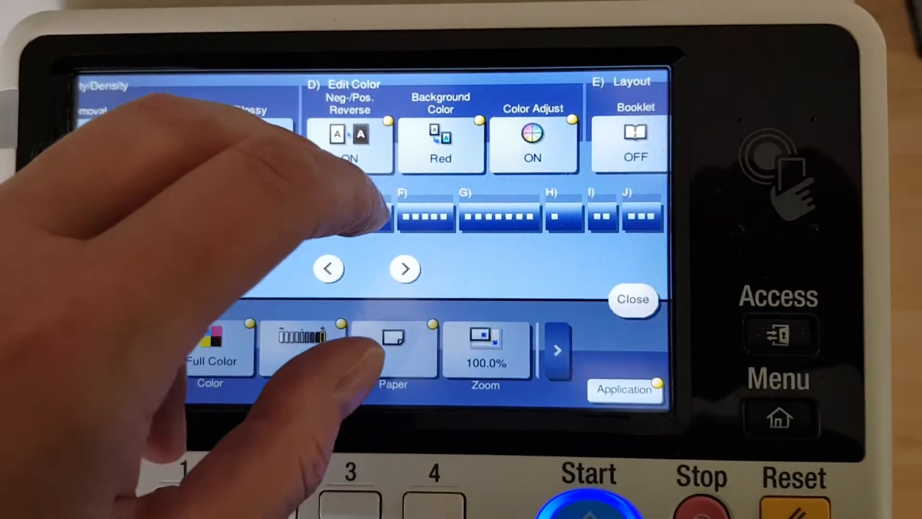
{"action": "left_click", "coordinate": [441, 144]}
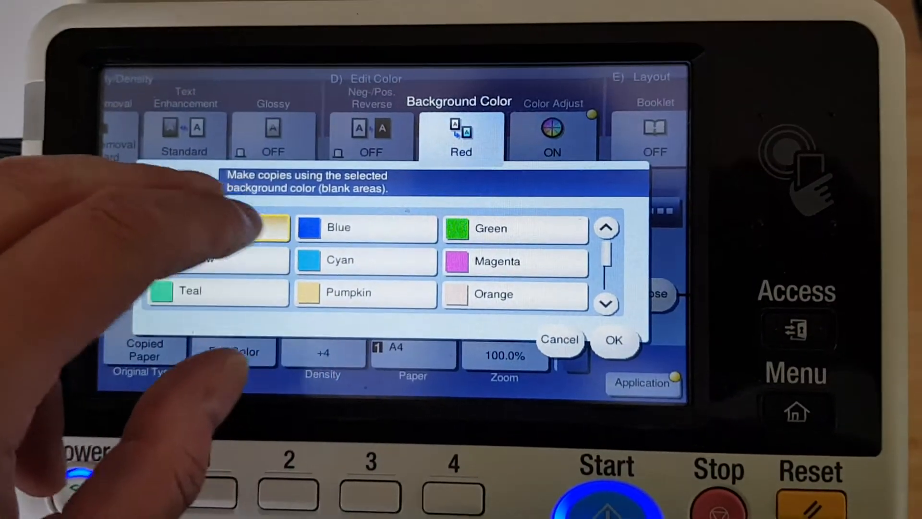
{"action": "left_click", "coordinate": [549, 141]}
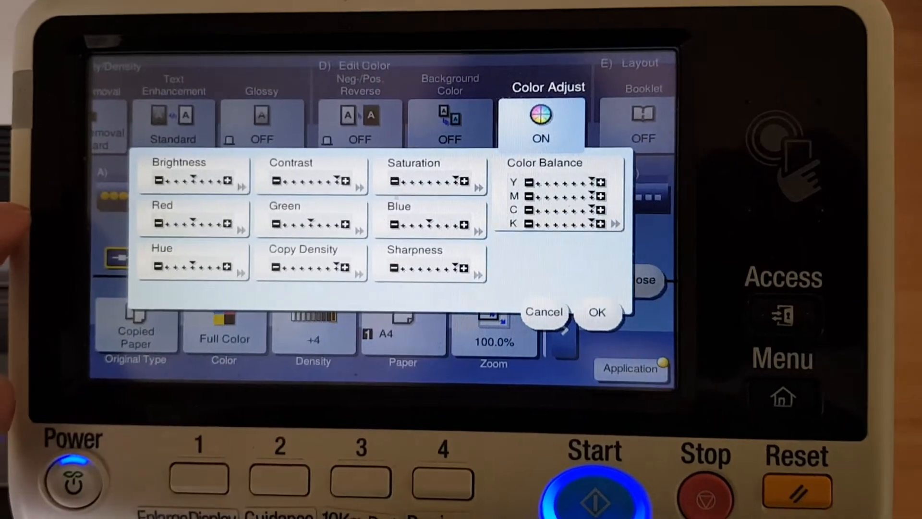
- Change the Hue level in Color Adjust and confirm with OK, keeping colour adjustment on
{"action": "left_click", "coordinate": [194, 222]}
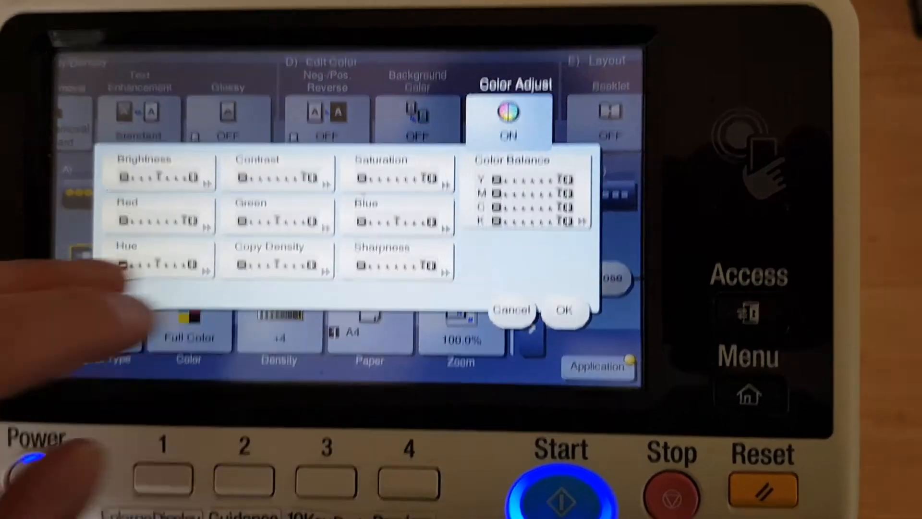
{"action": "left_click", "coordinate": [158, 265]}
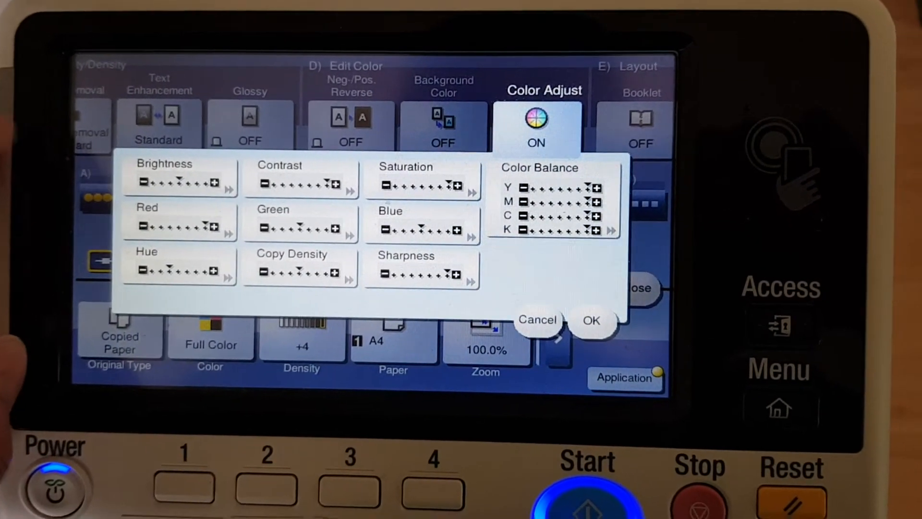
{"action": "left_click", "coordinate": [300, 180]}
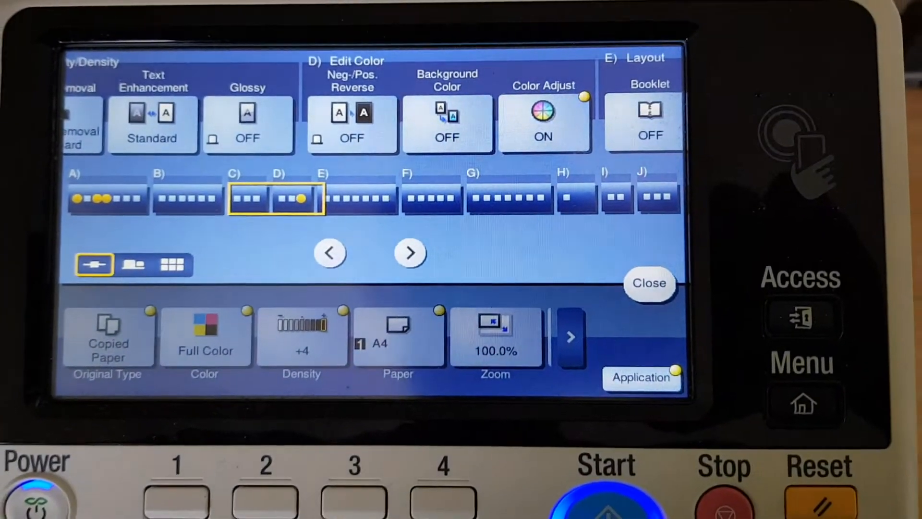
- Leave Application and set a manual zoom of 104% for both X and Y
{"action": "left_click", "coordinate": [649, 282]}
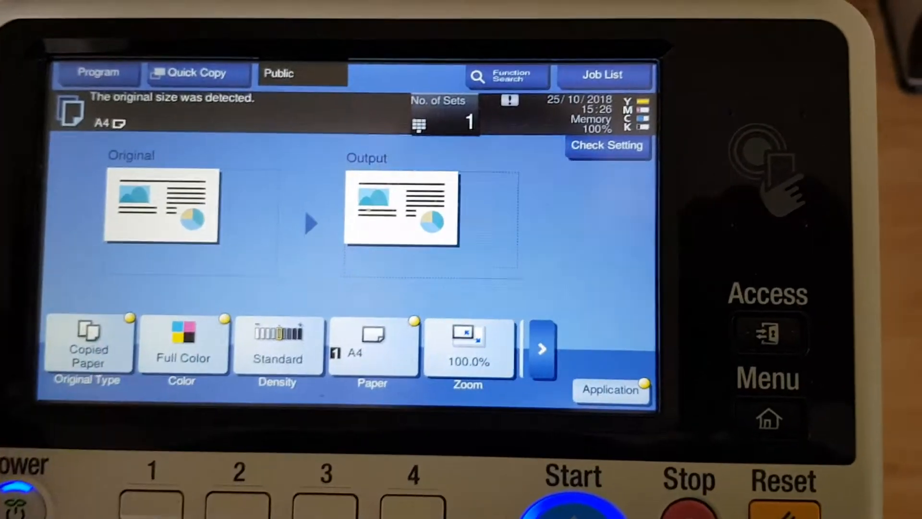
{"action": "left_click", "coordinate": [468, 349]}
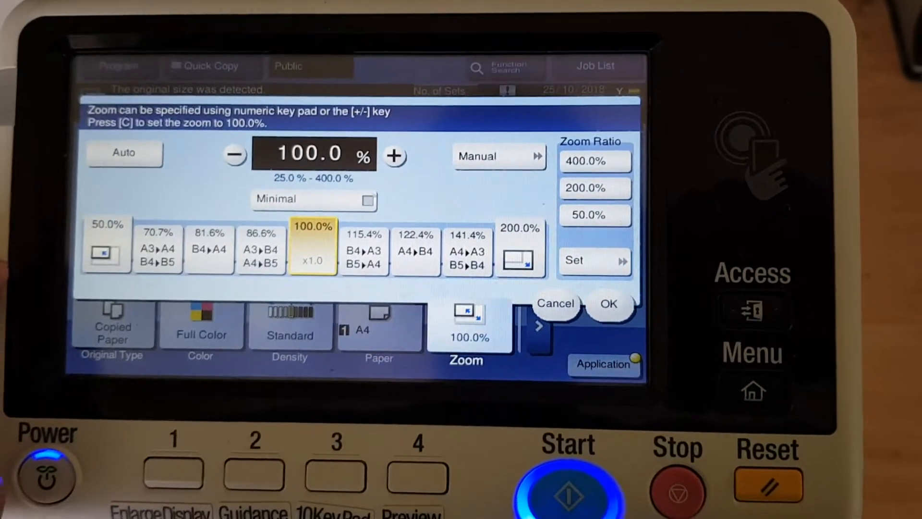
{"action": "left_click", "coordinate": [499, 156]}
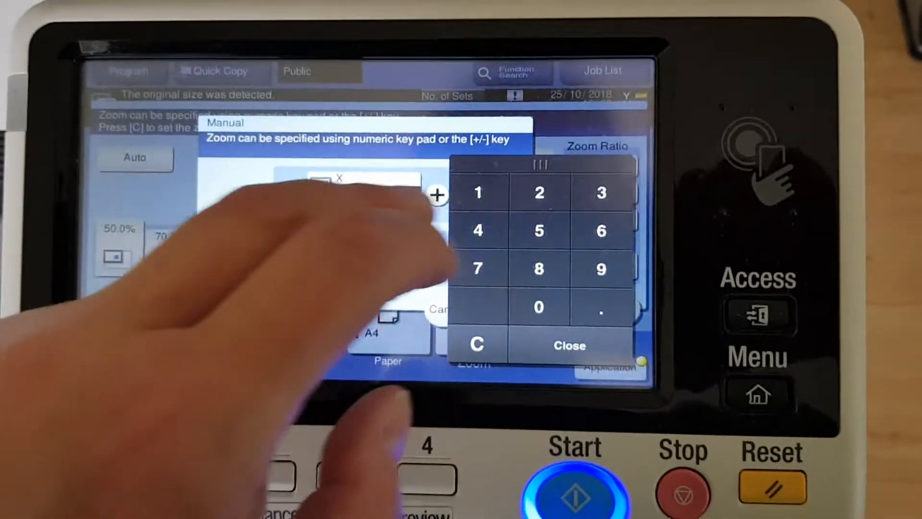
{"action": "left_click", "coordinate": [568, 345]}
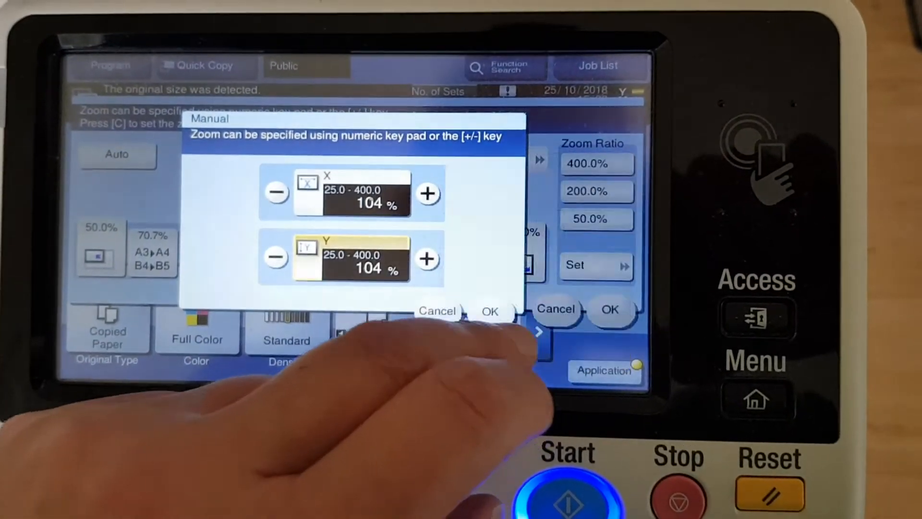
{"action": "left_click", "coordinate": [489, 310]}
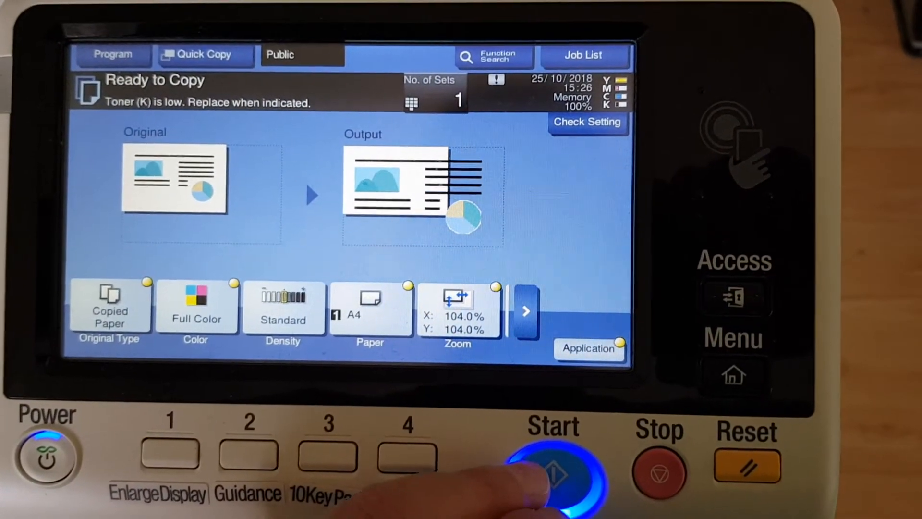
- Start scanning the page and finish so the 104% copy prints
{"action": "left_click", "coordinate": [553, 476]}
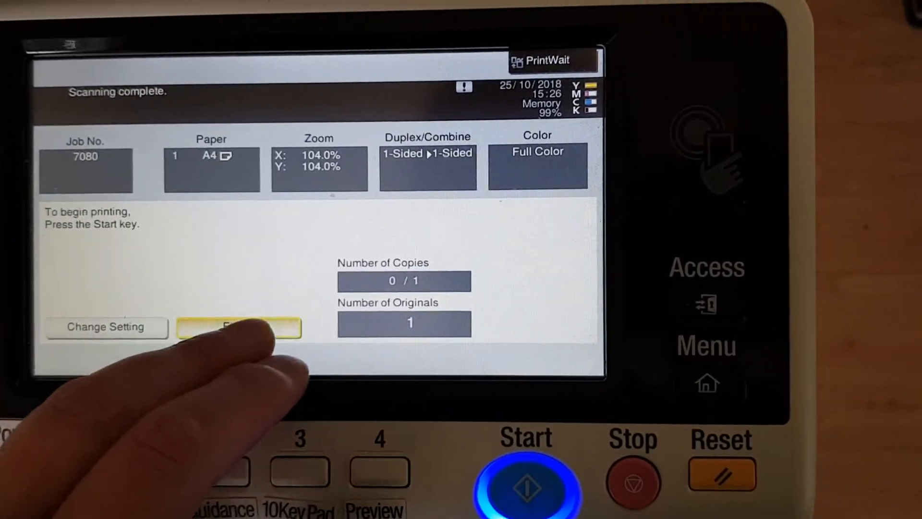
{"action": "left_click", "coordinate": [525, 483]}
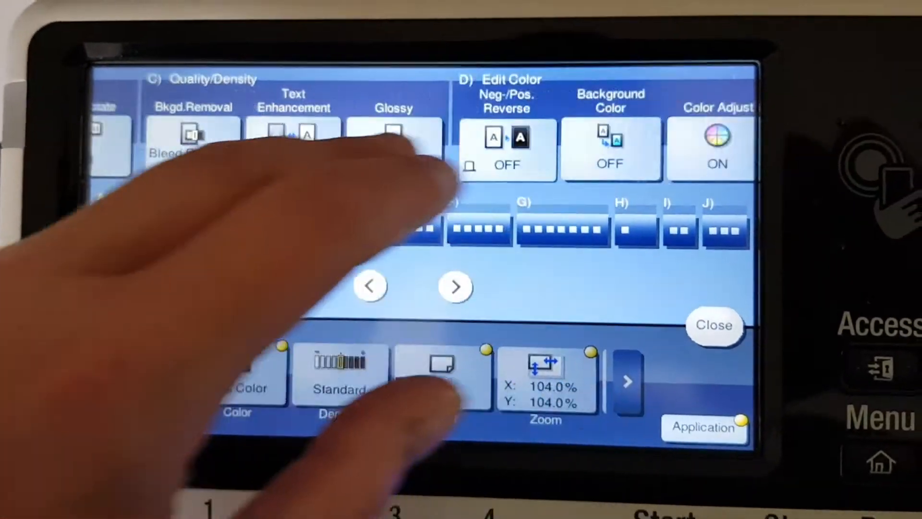
- Review Layout > Mirror Image and cancel it unchanged, leaving 2 sets selected
{"action": "left_click", "coordinate": [456, 287]}
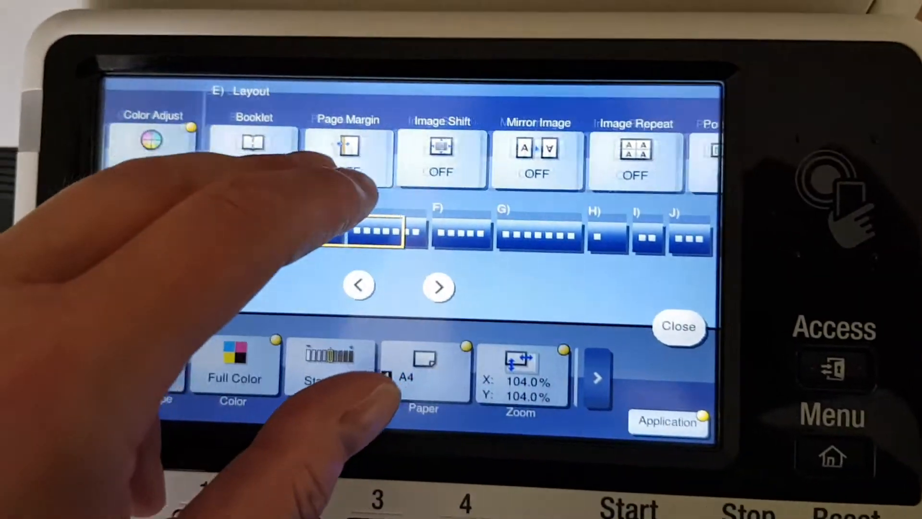
{"action": "left_click", "coordinate": [536, 159]}
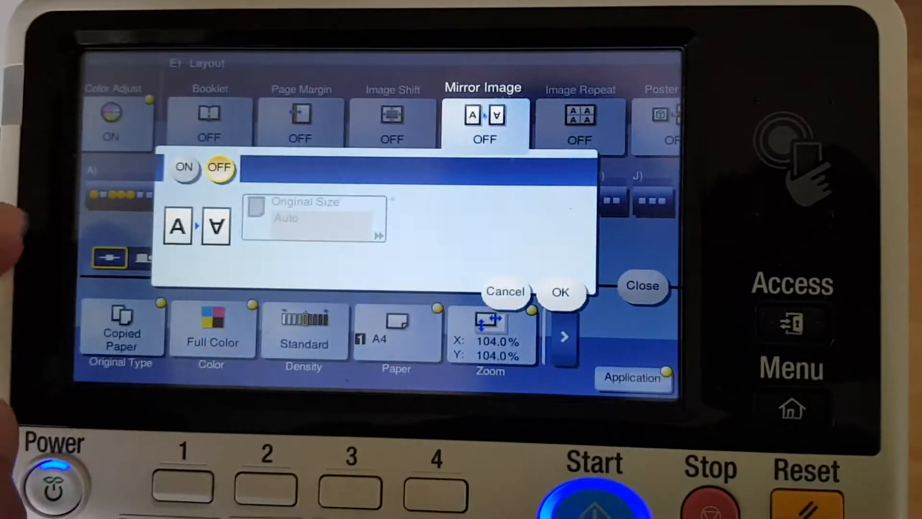
{"action": "left_click", "coordinate": [642, 285]}
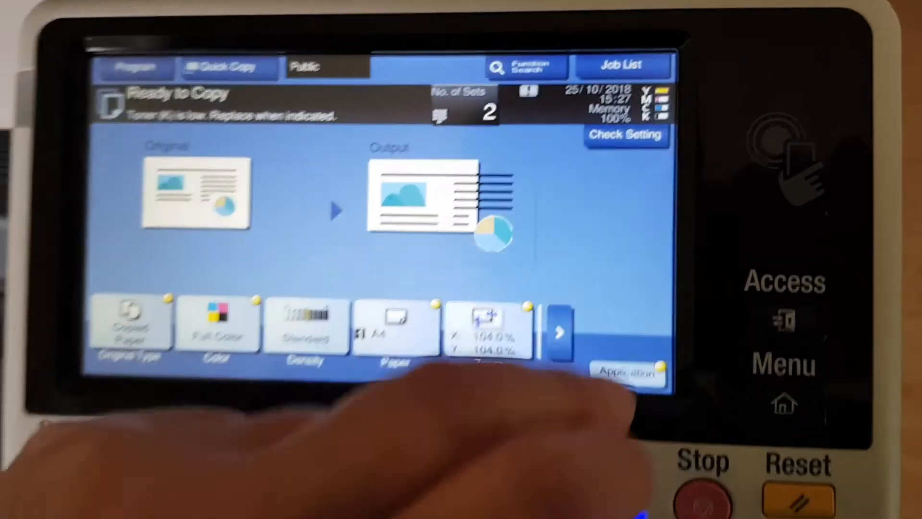